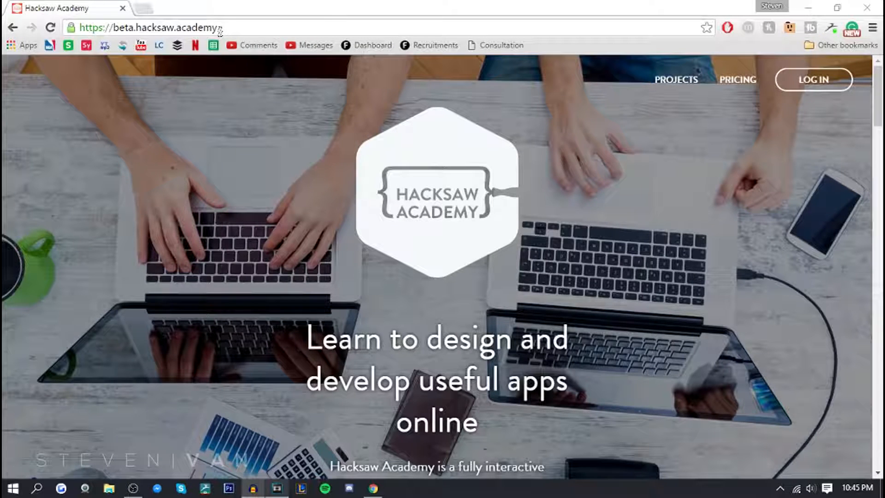
mouse_move(798, 208)
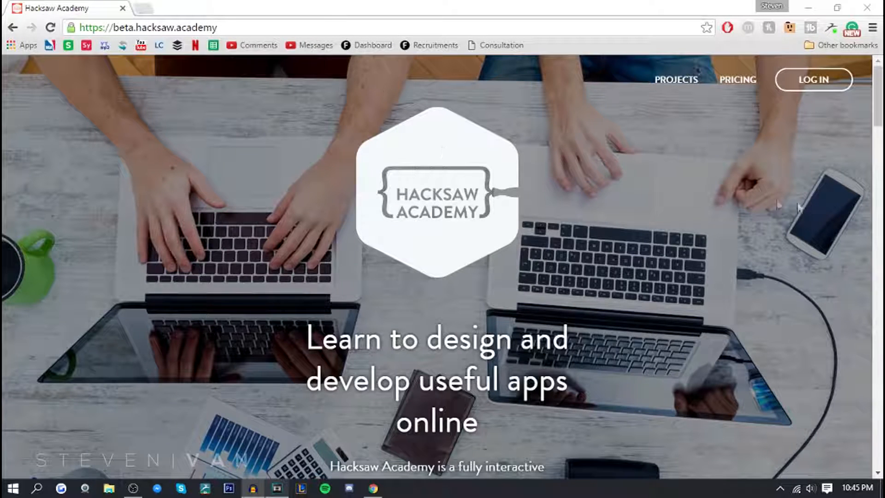
Scroll through the Other Projects cards, then back up to the Landing Page under Current Projects.
scroll("down", 3)
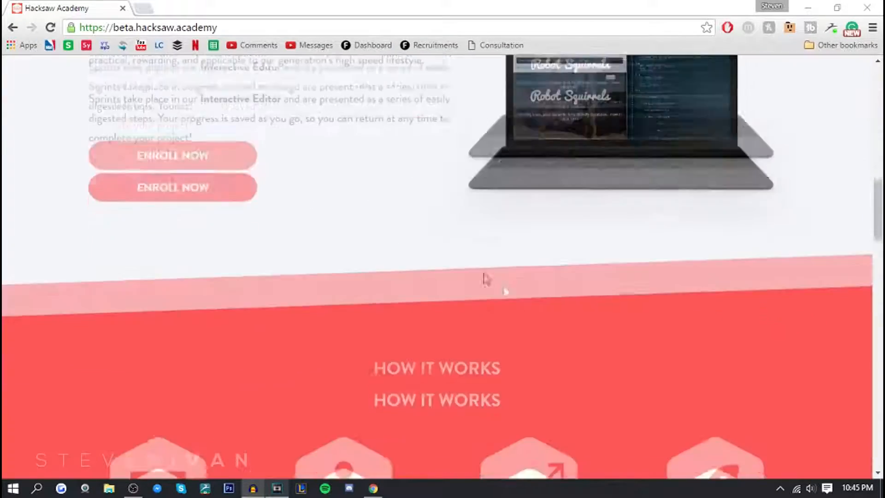
scroll("down", 3)
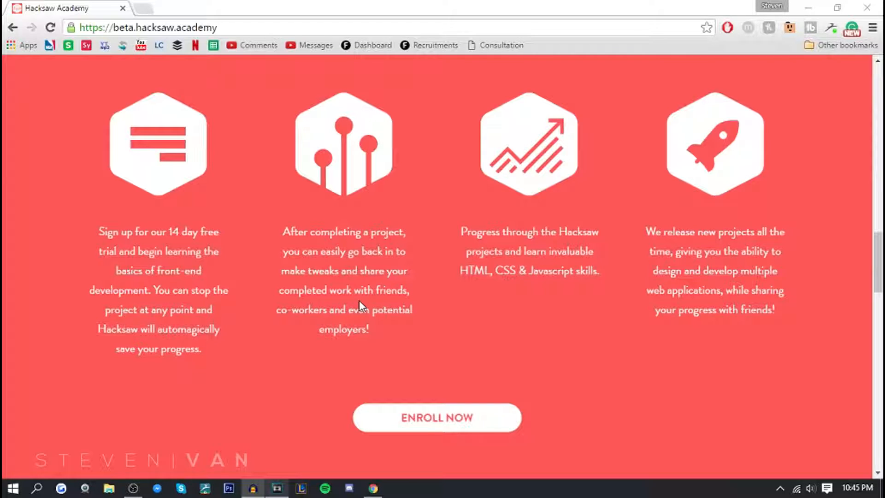
mouse_move(510, 337)
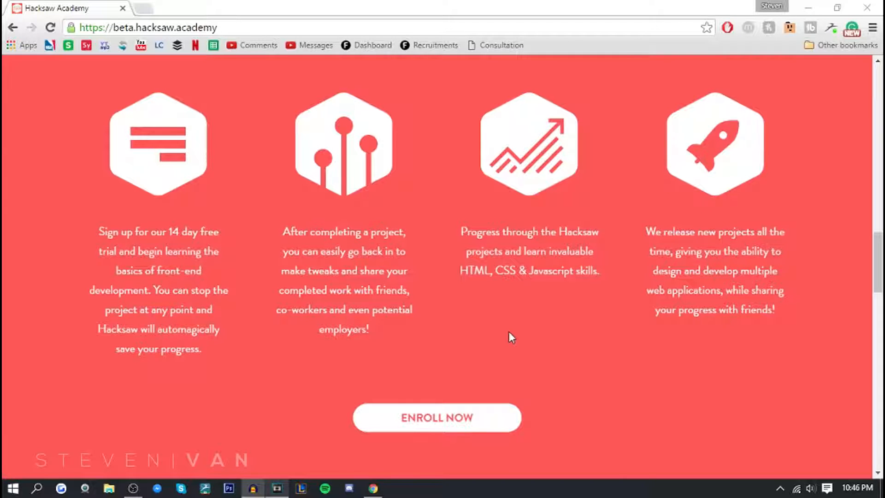
scroll("up", 3)
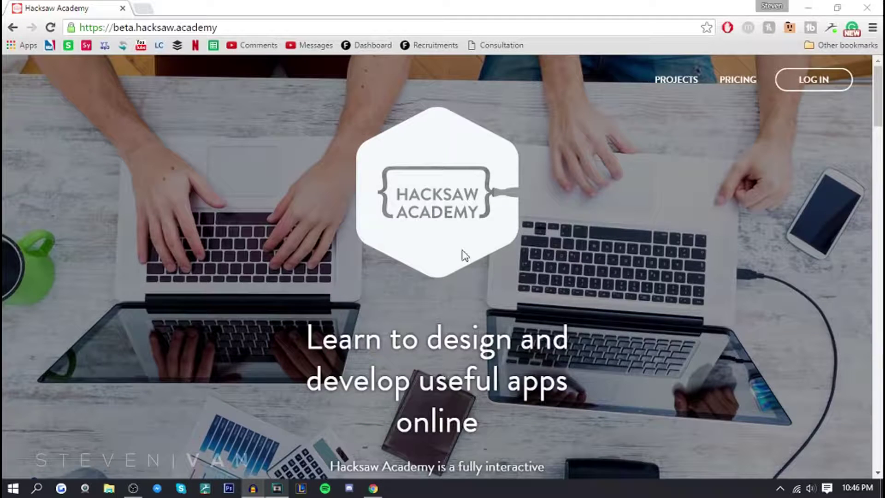
mouse_move(812, 80)
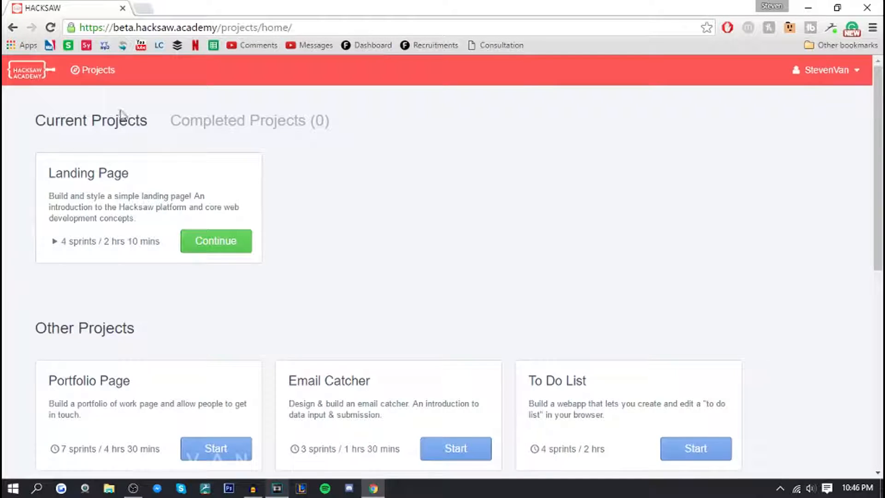
mouse_move(171, 164)
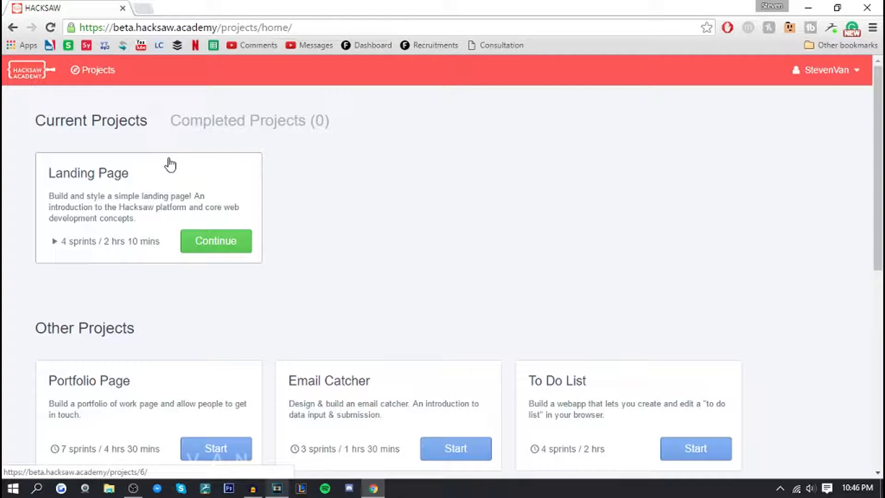
scroll("down", 3)
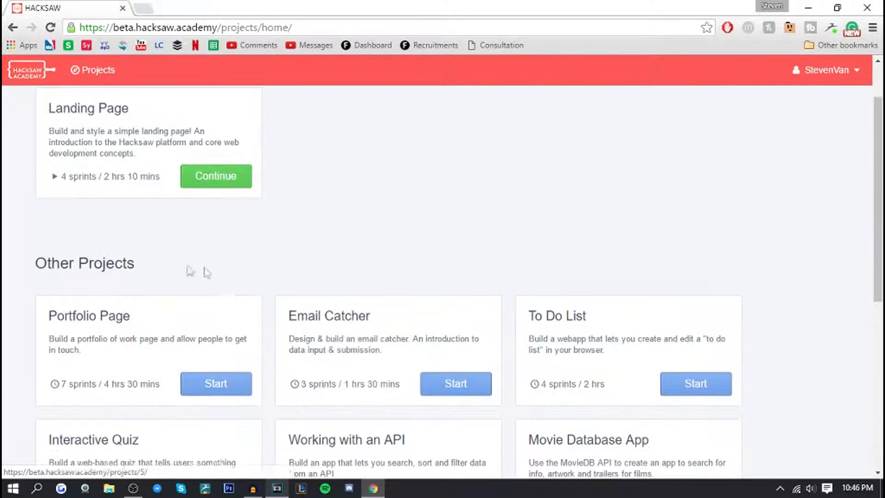
mouse_move(164, 317)
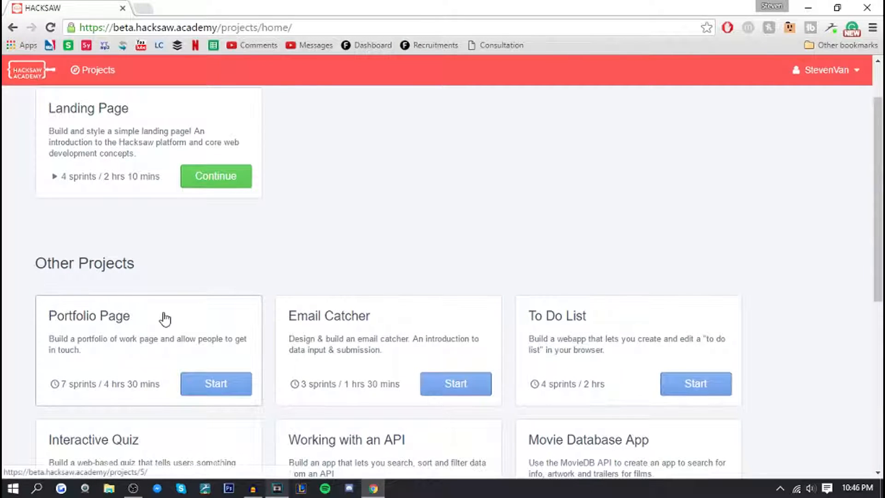
scroll("down", 3)
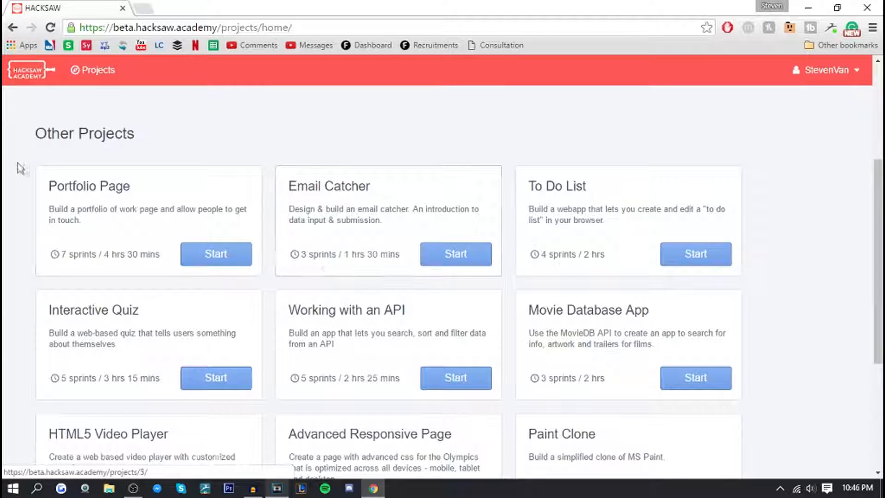
mouse_move(625, 214)
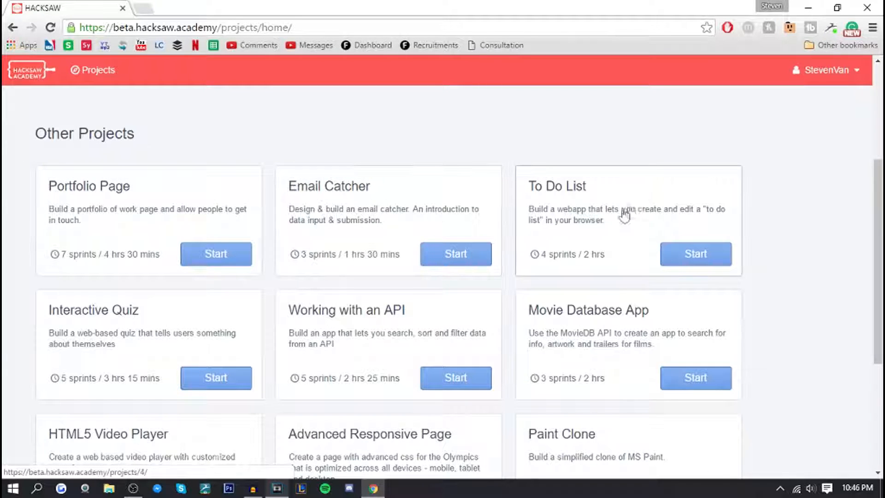
scroll("down", 3)
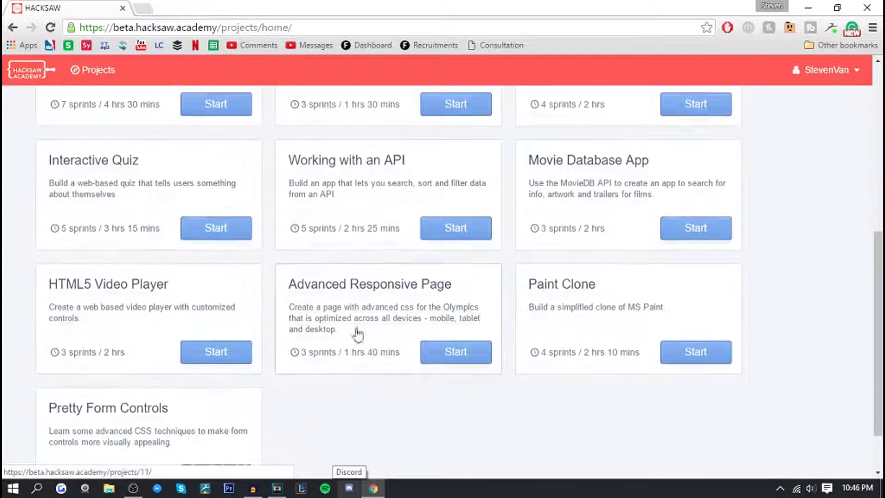
scroll("up", 3)
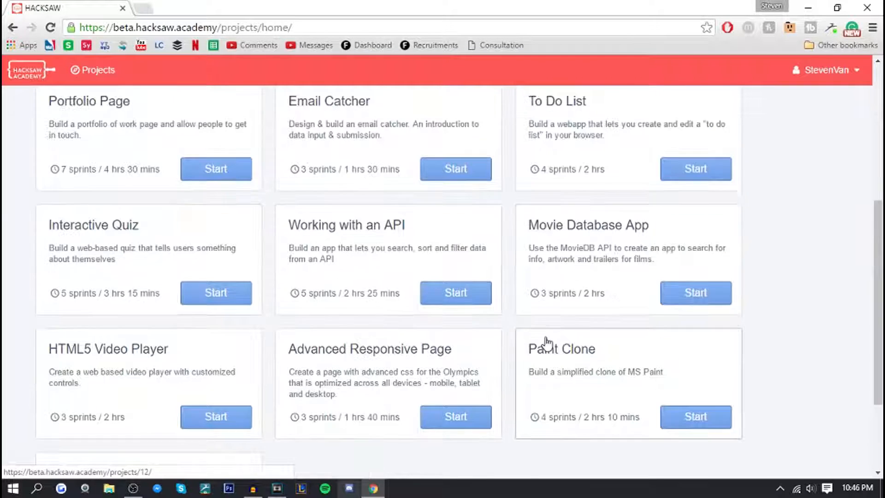
scroll("up", 3)
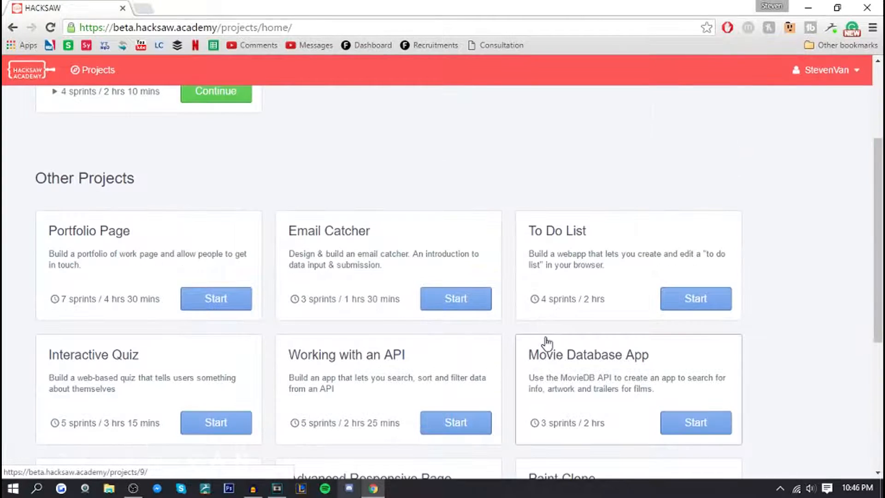
scroll("up", 3)
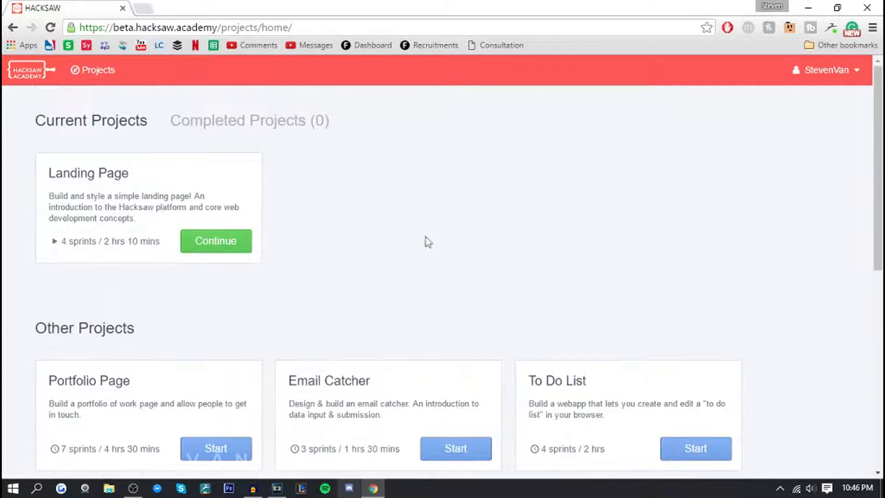
Open the Landing Page project and restart it, clearing its existing code.
left_click(216, 241)
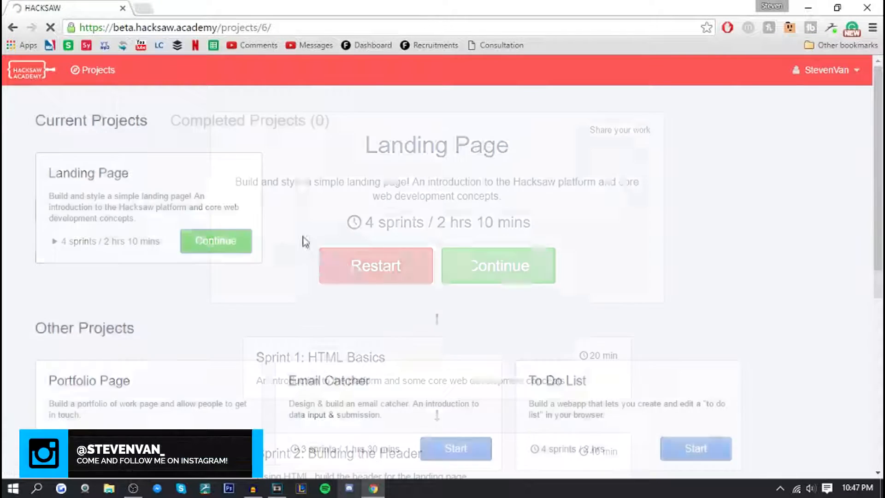
left_click(375, 266)
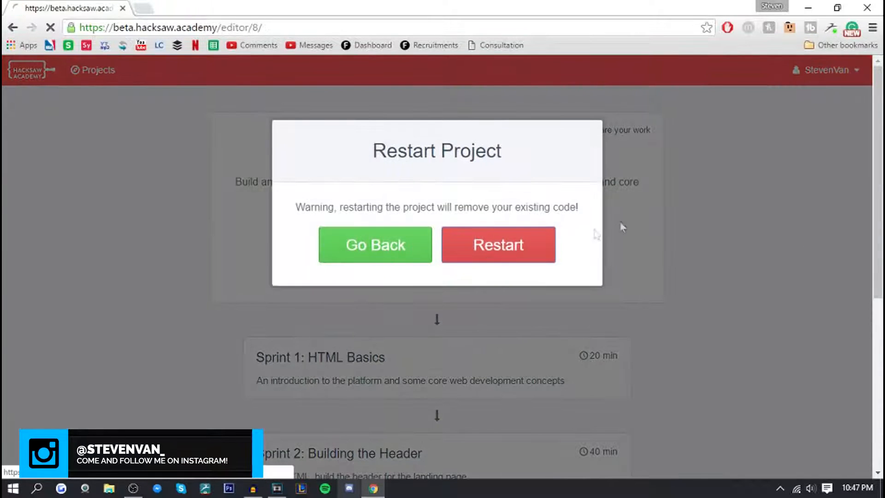
left_click(497, 244)
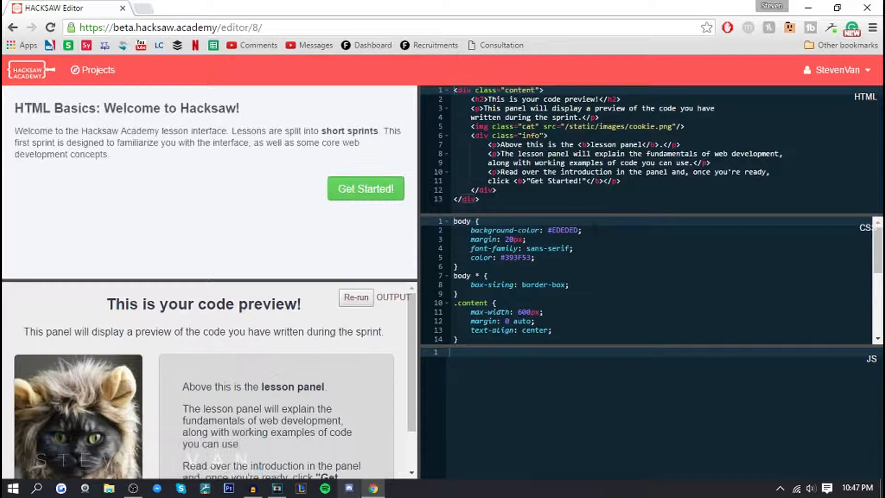
left_click(93, 70)
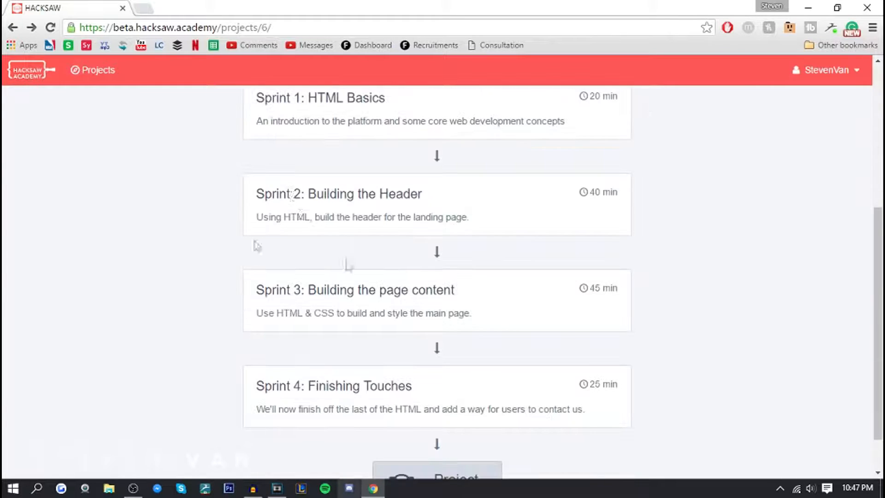
Scroll the project overview to review its four sprints, starting with HTML Basics.
scroll("up", 3)
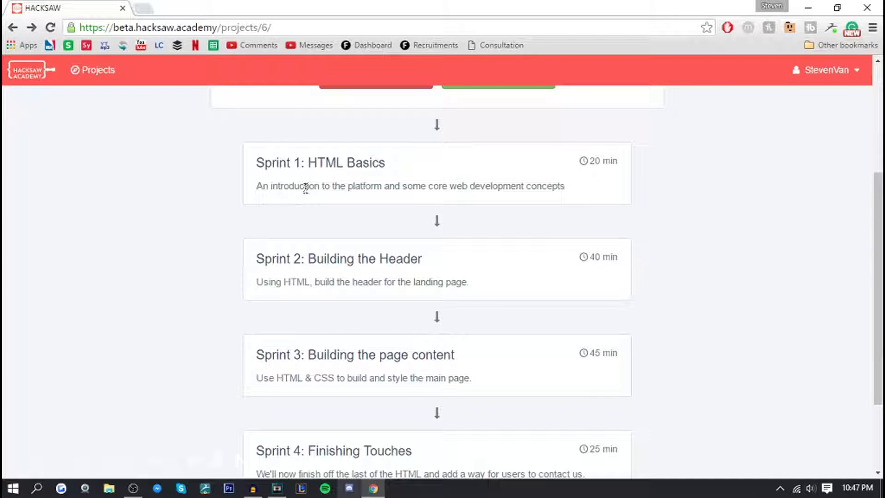
scroll("down", 3)
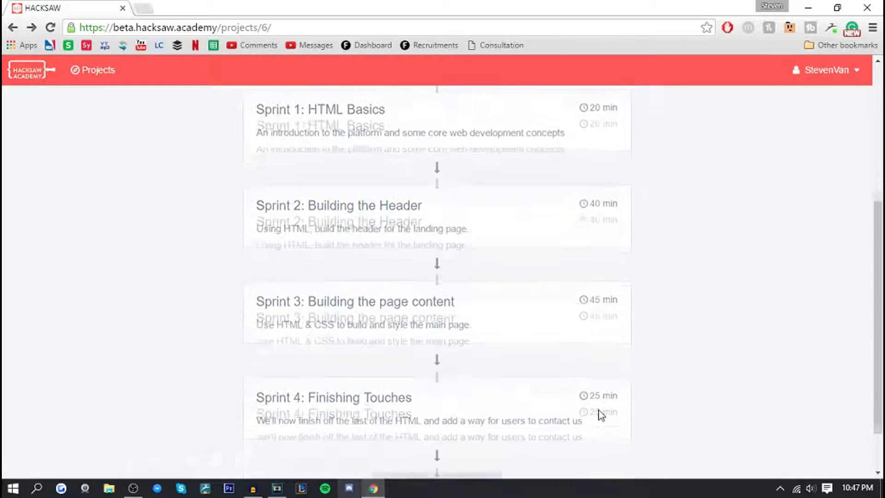
scroll("up", 3)
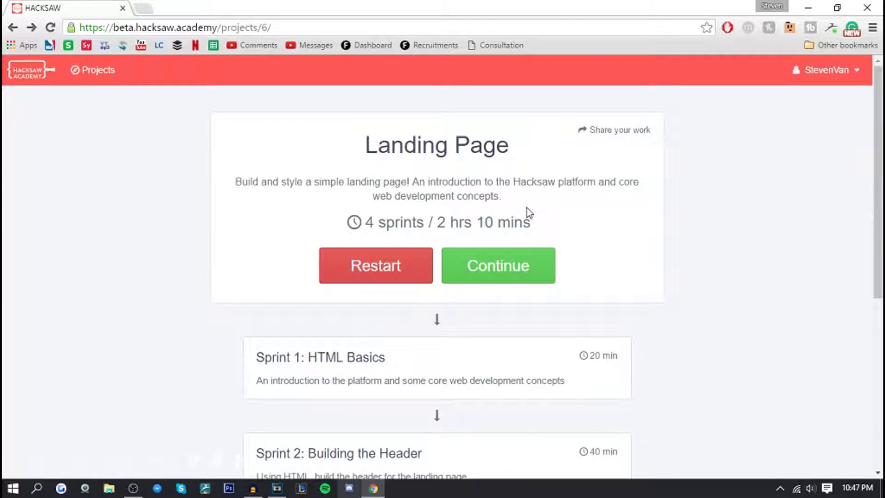
mouse_move(530, 215)
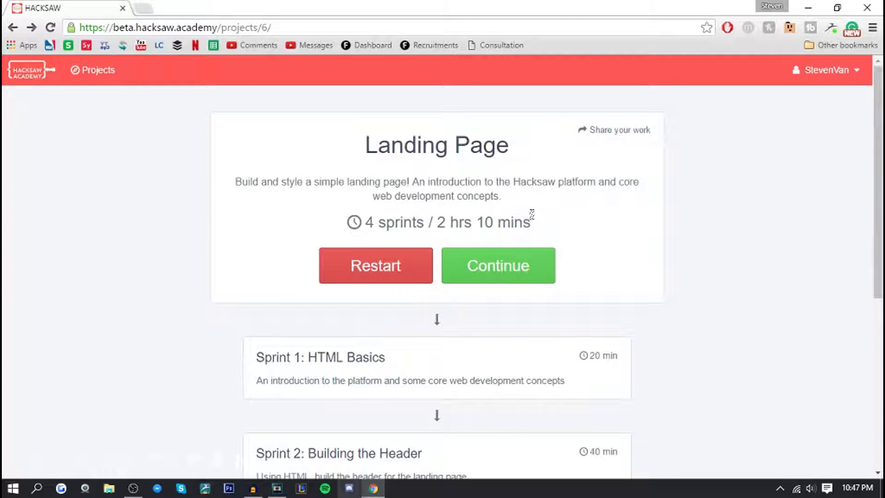
scroll("down", 3)
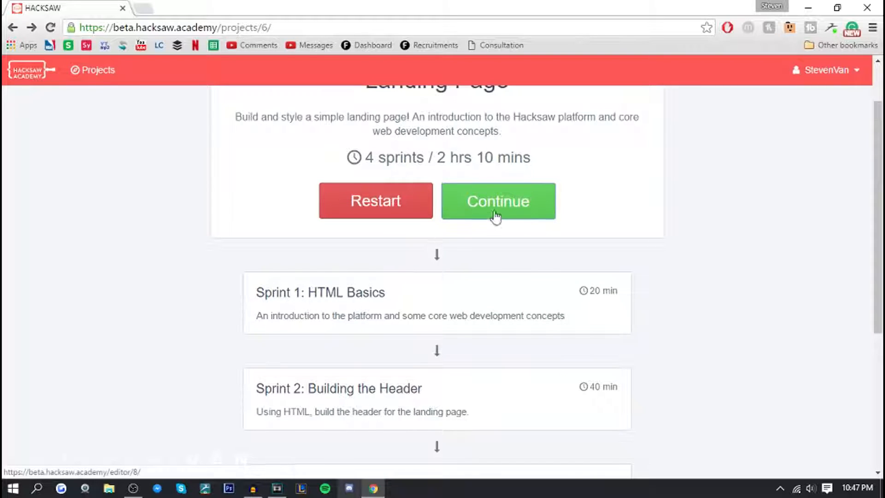
Resume Landing Page in the editor, review the welcome preview, and advance to Writing Code.
left_click(497, 201)
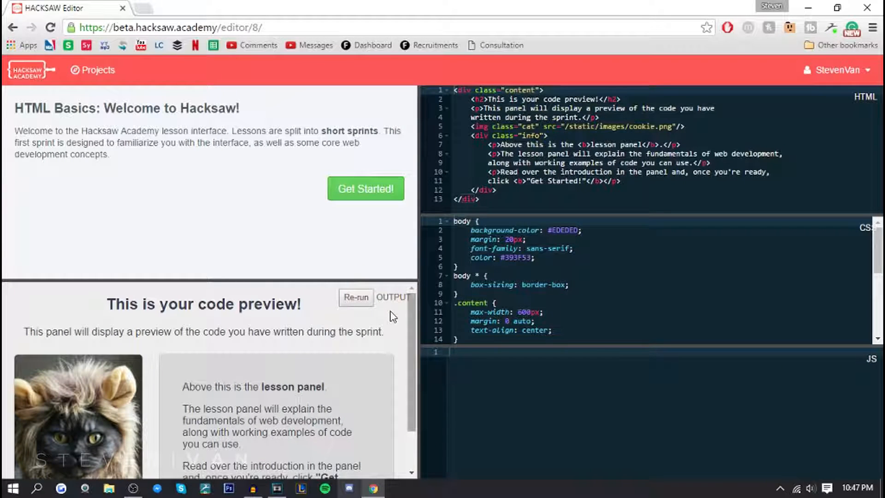
scroll("down", 3)
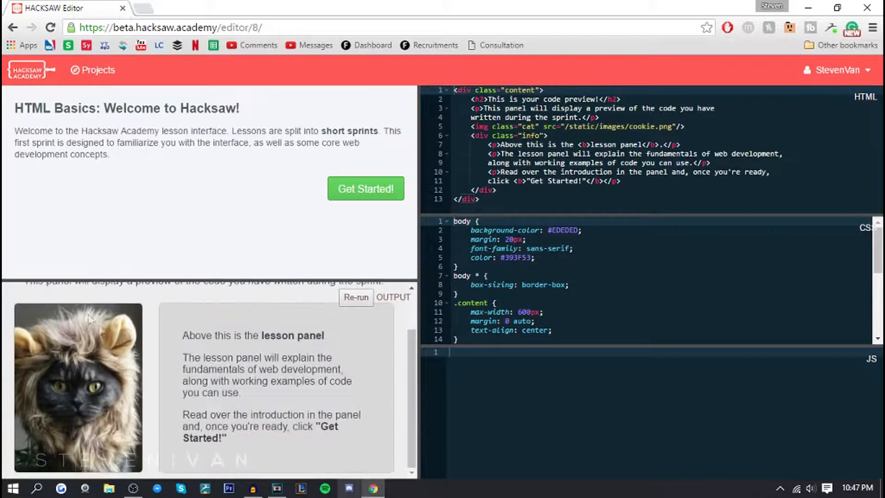
scroll("up", 3)
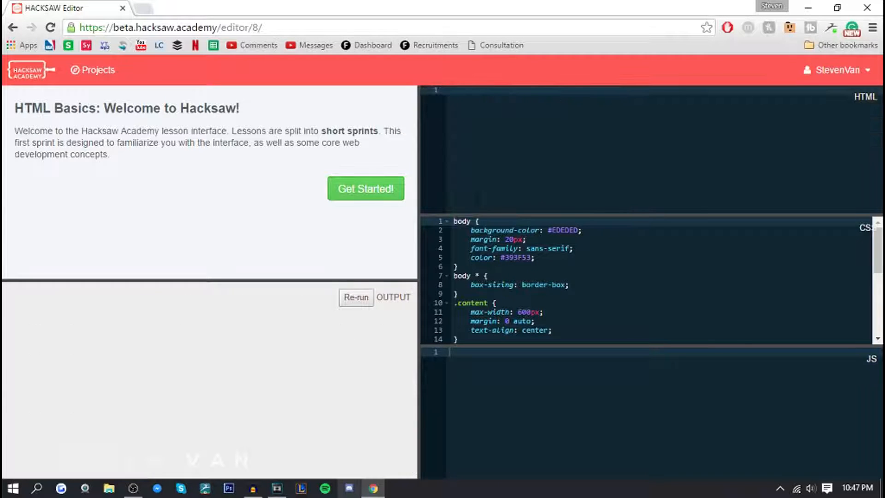
left_click(356, 297)
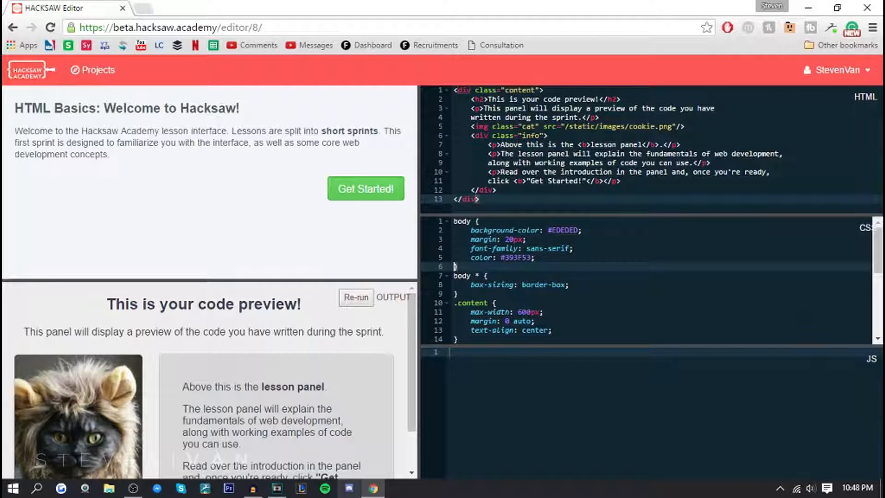
mouse_move(284, 78)
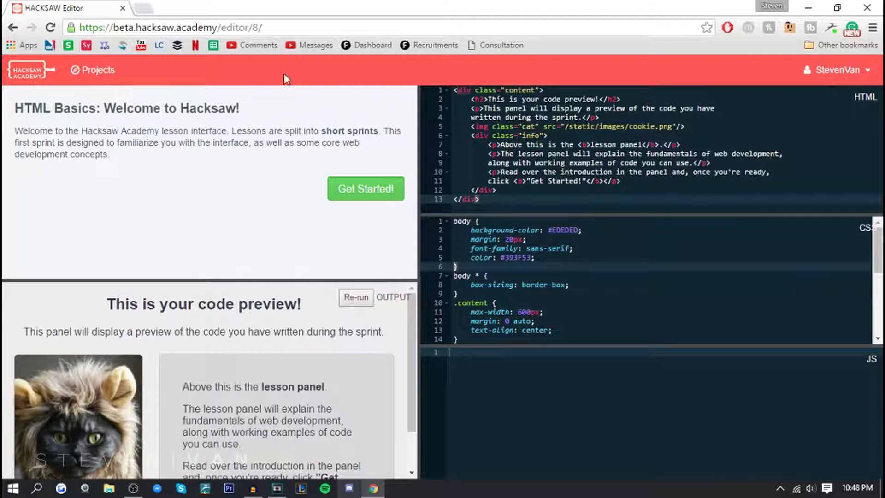
left_click(365, 188)
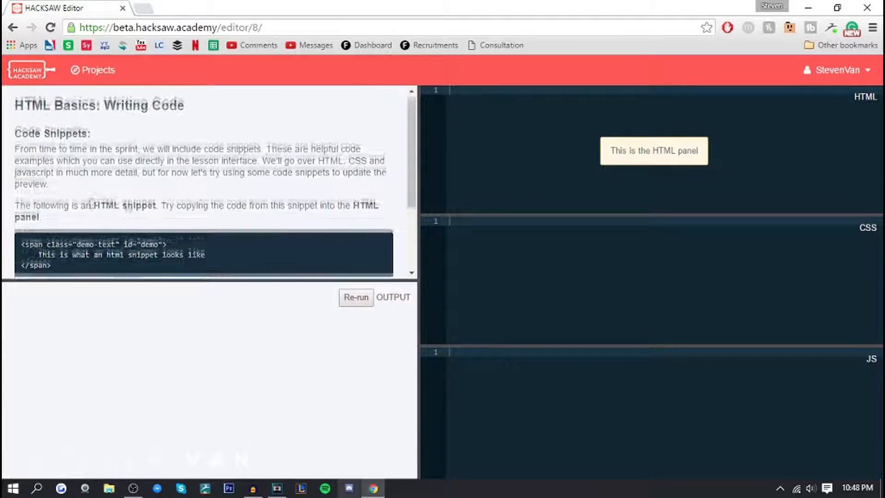
Type a span tag with class "demo-text" and id "demo" in the HTML panel.
scroll("down", 3)
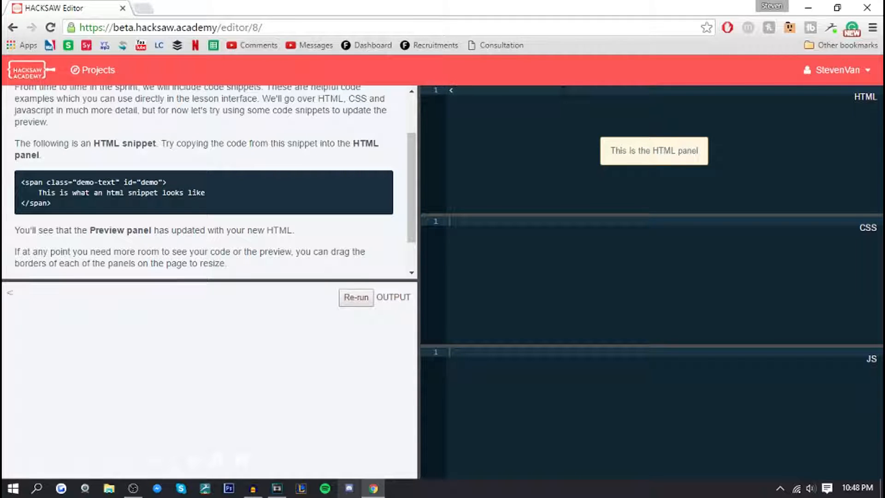
type("<span class=\"")
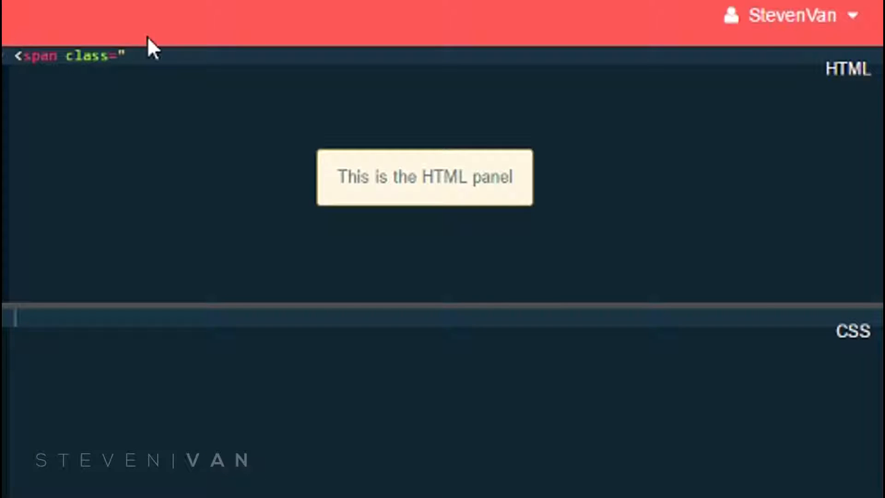
left_click(130, 55)
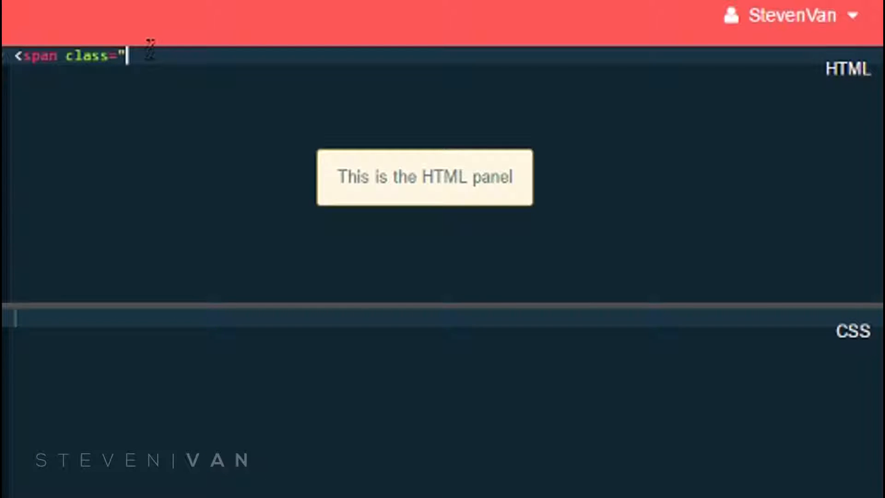
type("demo")
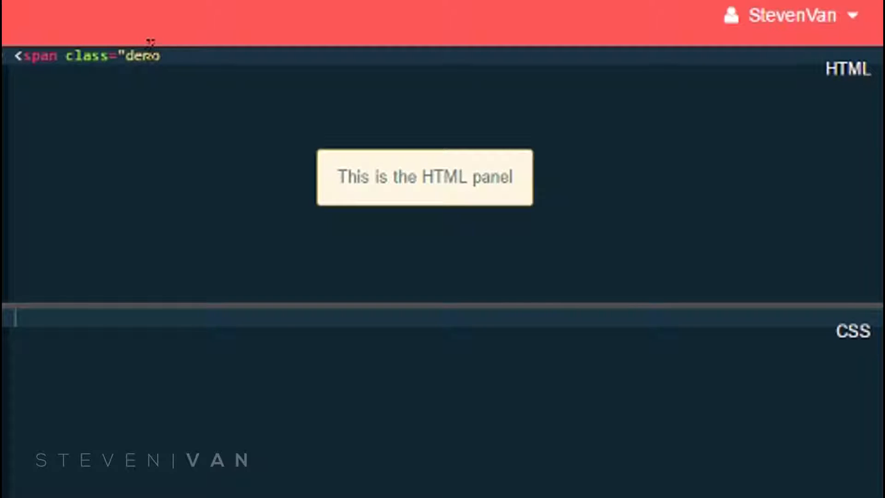
type("-text\"")
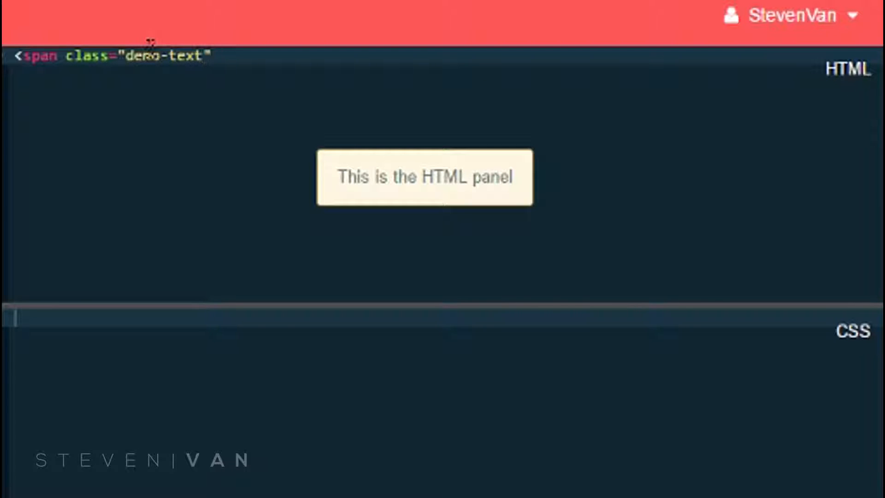
type("id")
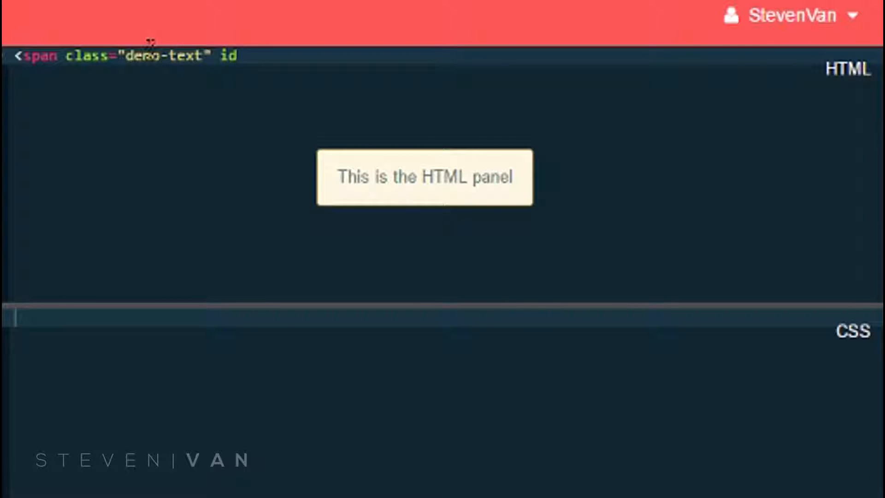
type("=")
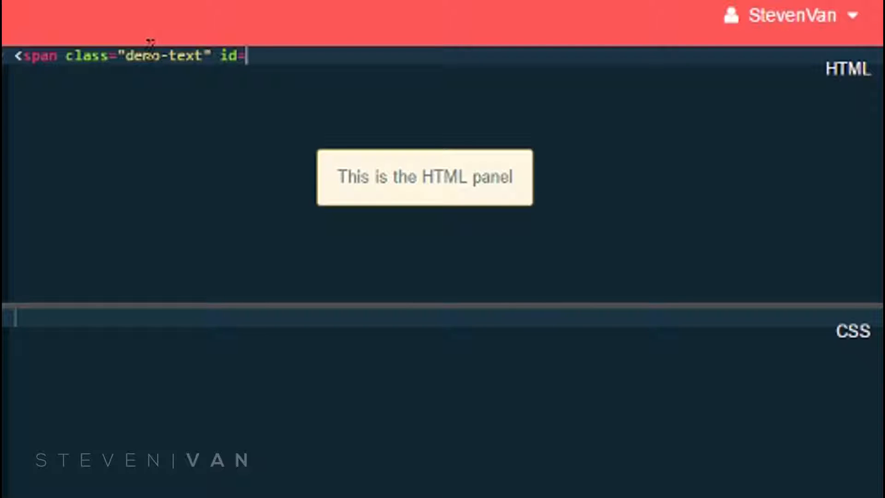
type("\"demo\"")
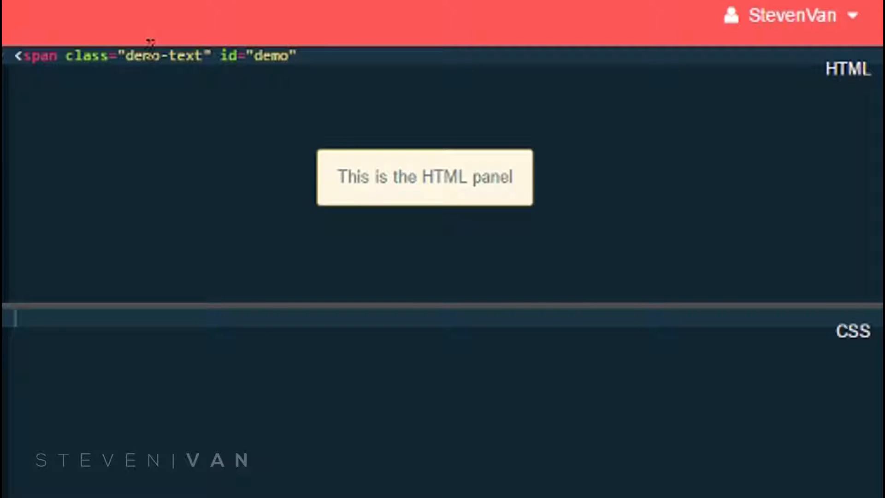
Fill the span with the text 'This is what an html snippet looks like'.
left_click(297, 56)
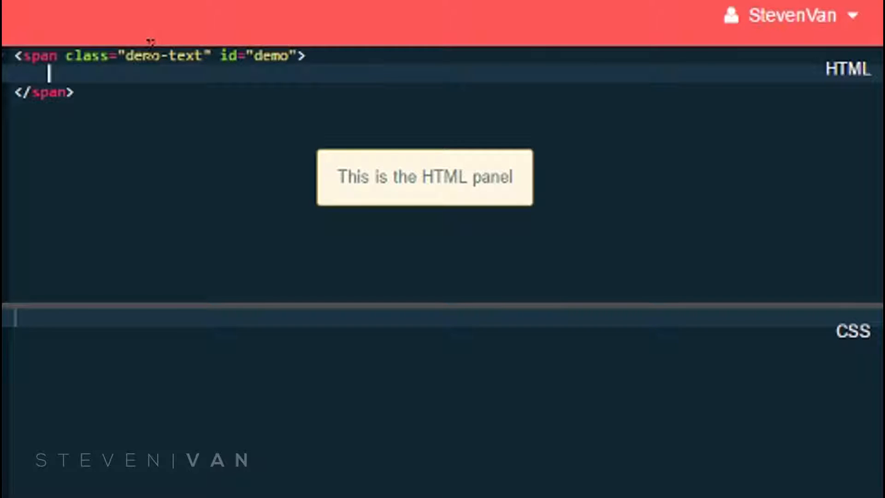
type("This is what an h")
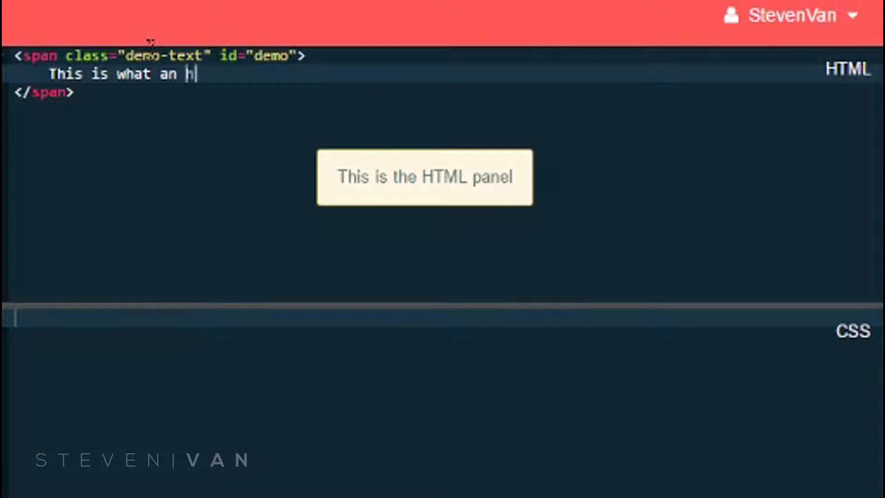
type("tml sni")
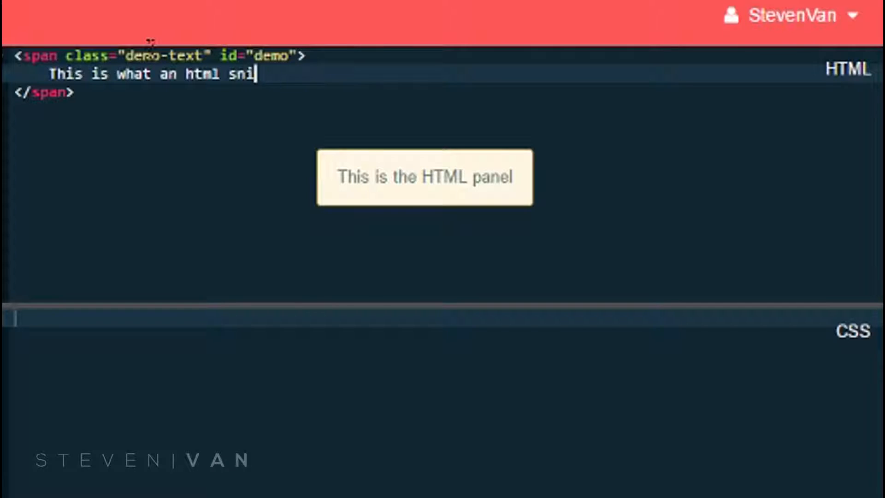
type("ppet loo")
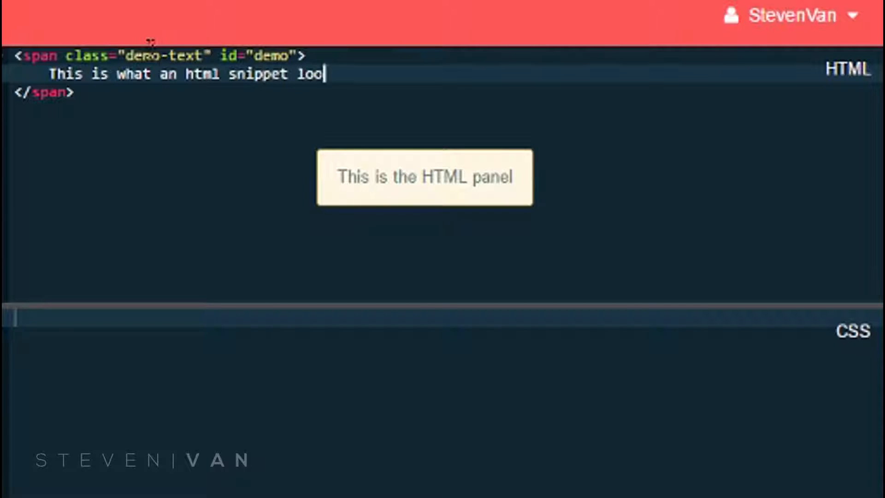
type("ks like")
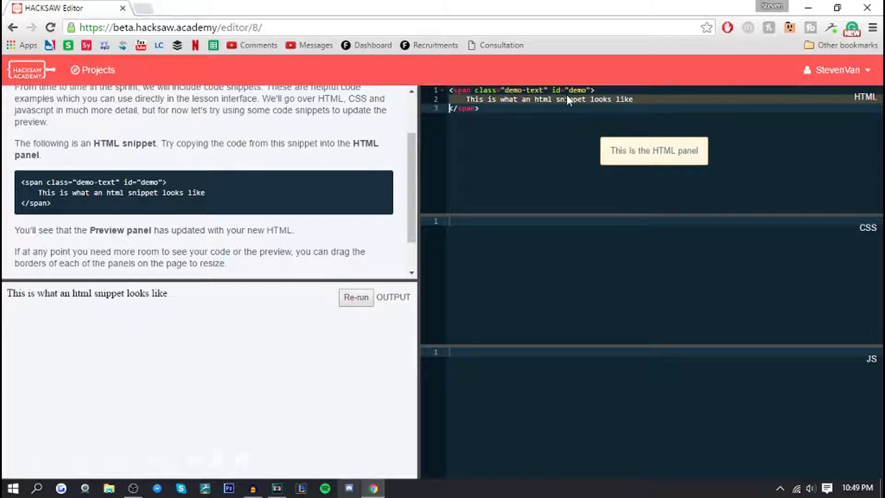
Replace the span's text with 'STEVEN' and scroll the lesson to its CSS snippet.
type("STEVEN VAN IS AWESOME")
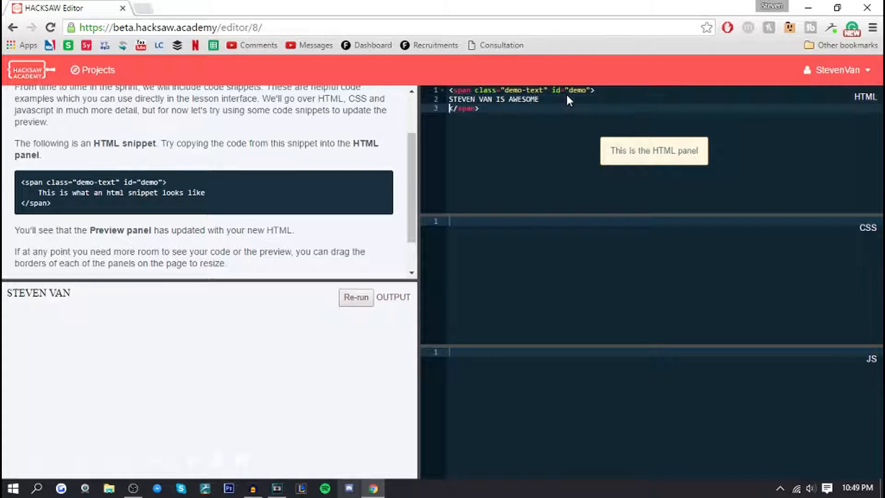
left_click(355, 296)
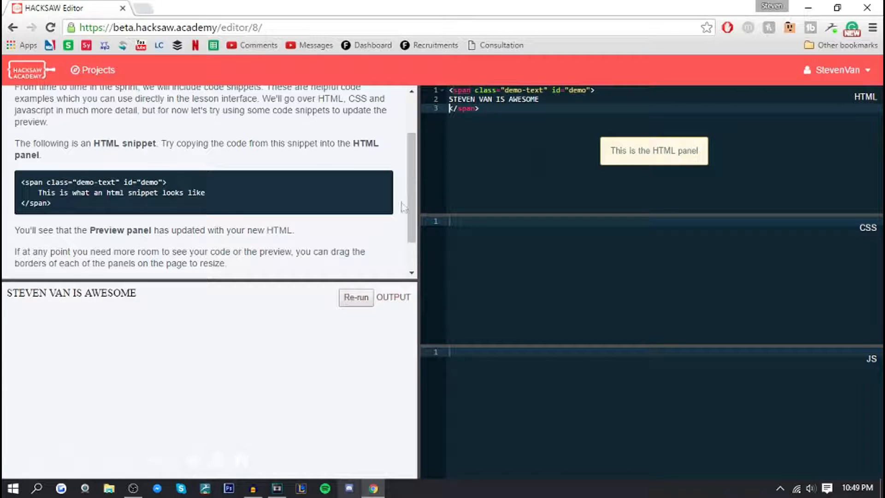
scroll("up", 3)
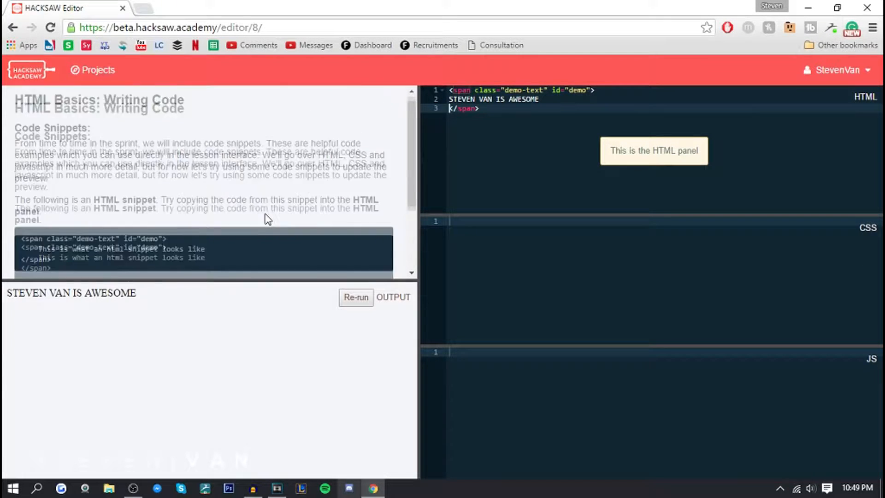
scroll("down", 3)
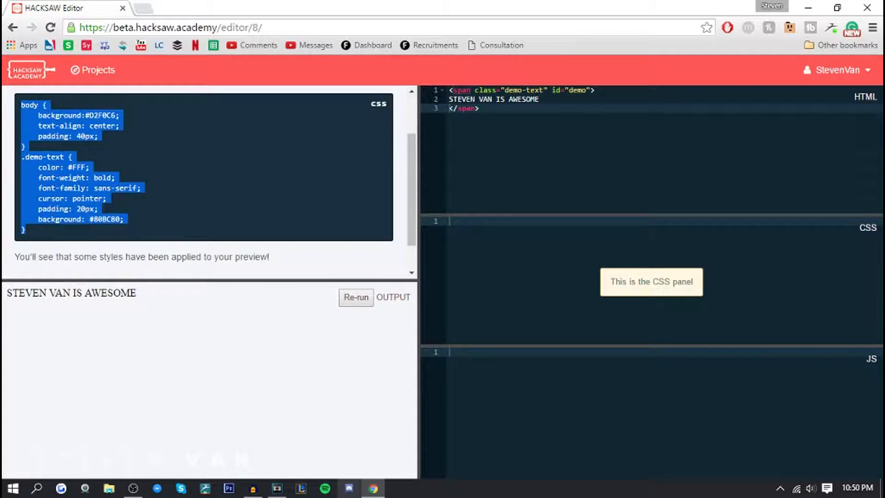
Add the body and .demo-text styles to the CSS panel, then look up #D2F0C6.
left_click(356, 297)
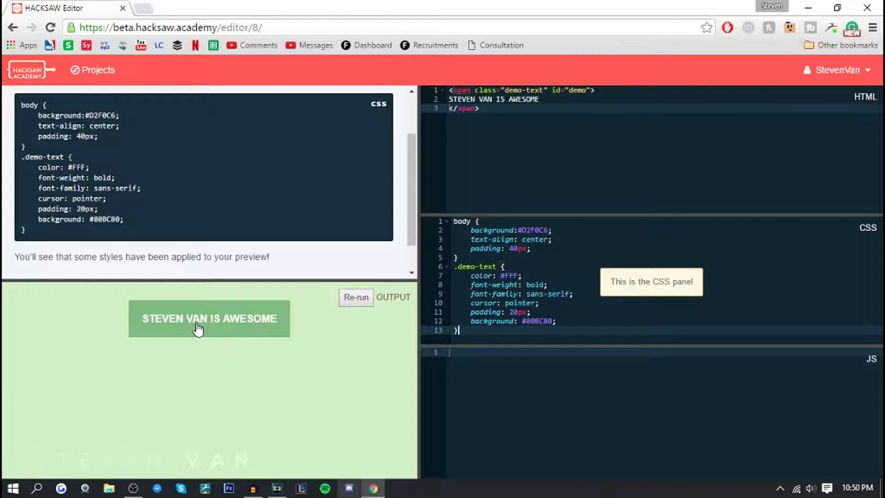
mouse_move(236, 313)
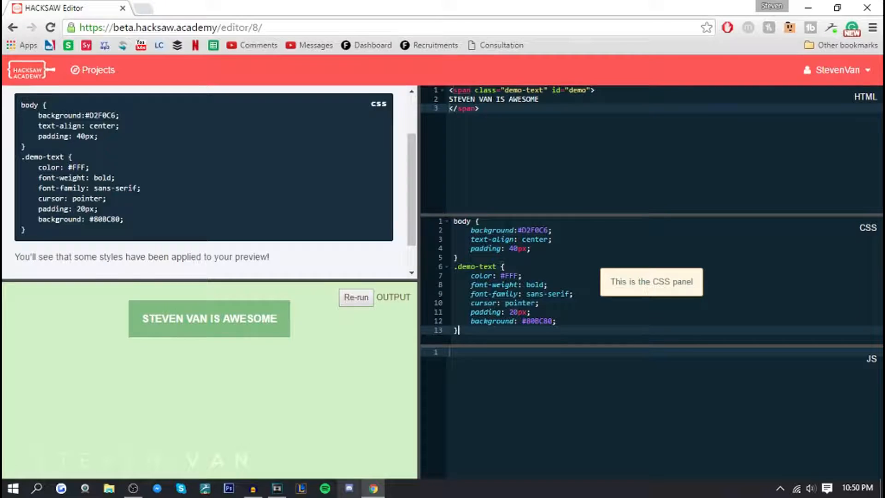
mouse_move(440, 259)
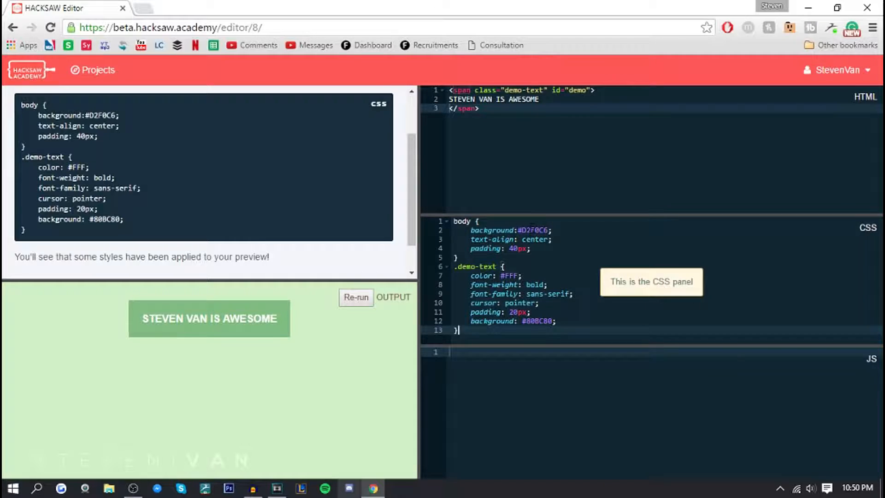
left_click(193, 8)
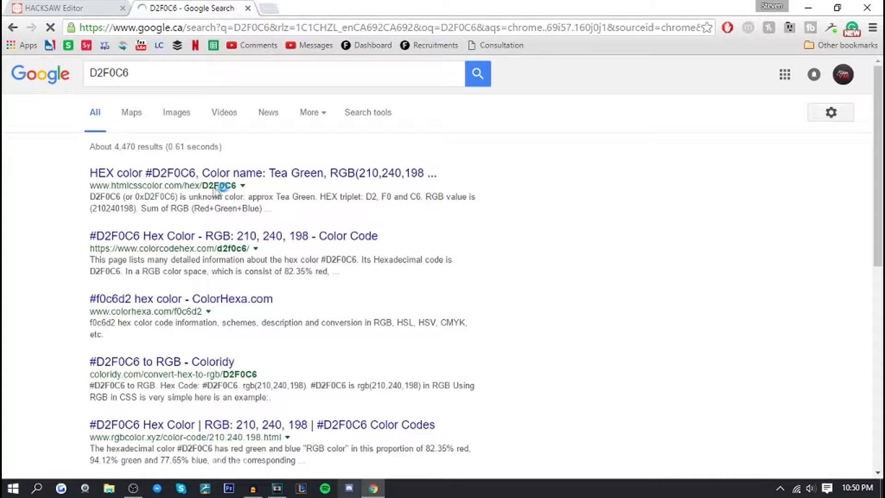
Search colour 80BC80 in a second tab and return to the HACKSAW Editor tab.
left_click(62, 8)
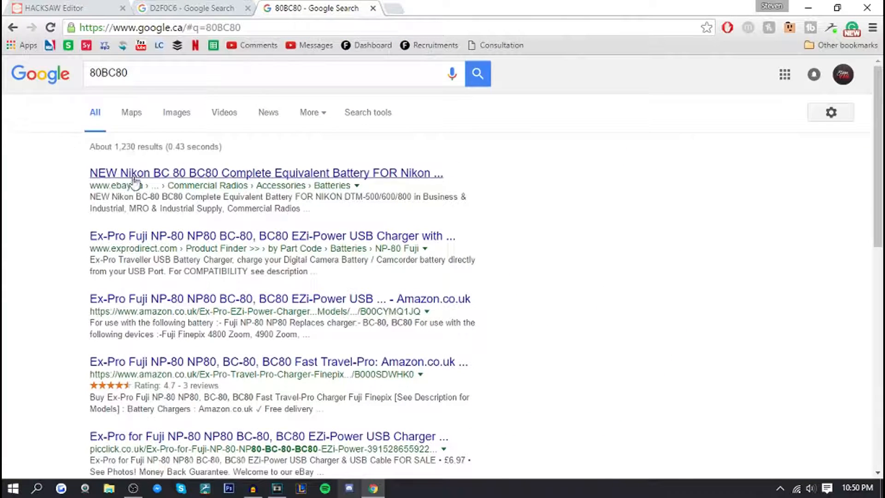
left_click(65, 8)
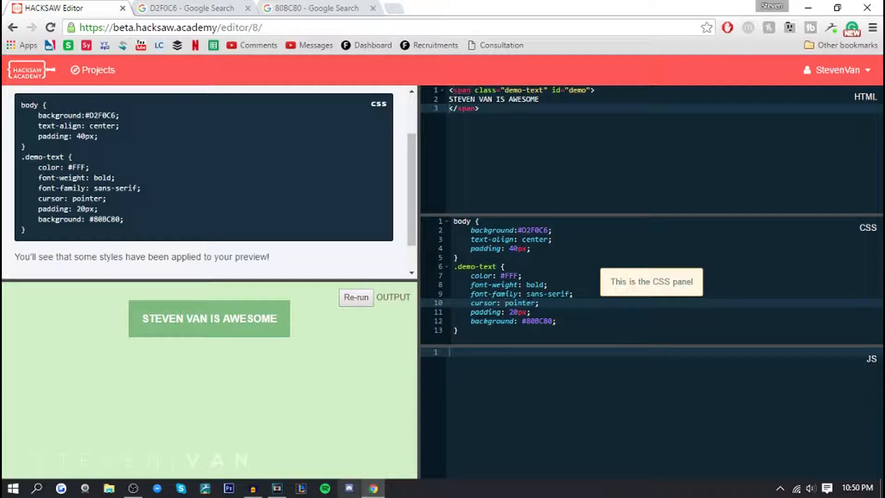
mouse_move(285, 309)
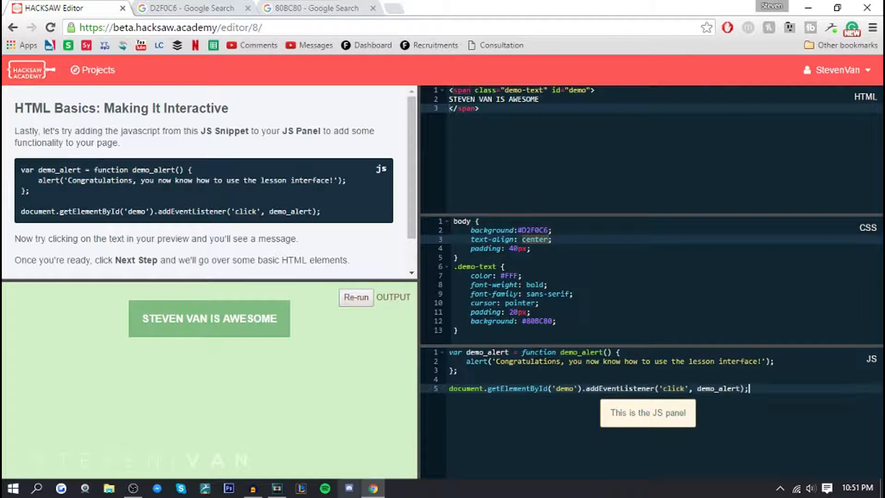
left_click(209, 318)
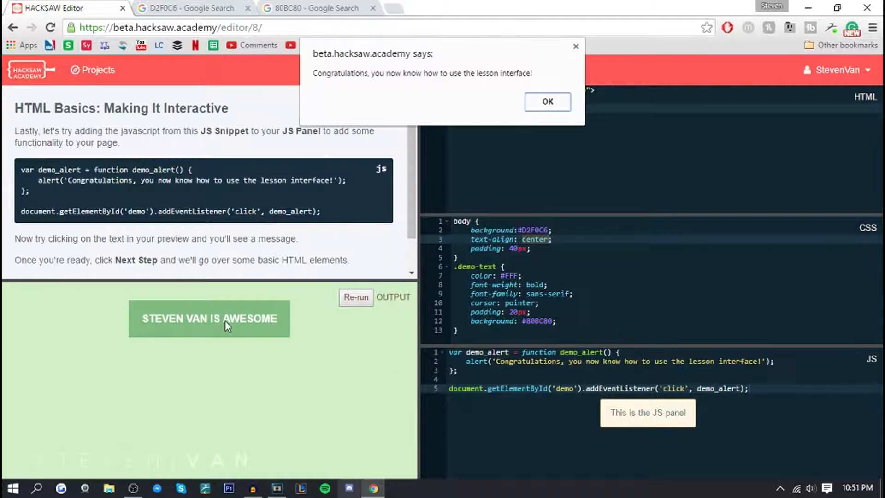
mouse_move(407, 83)
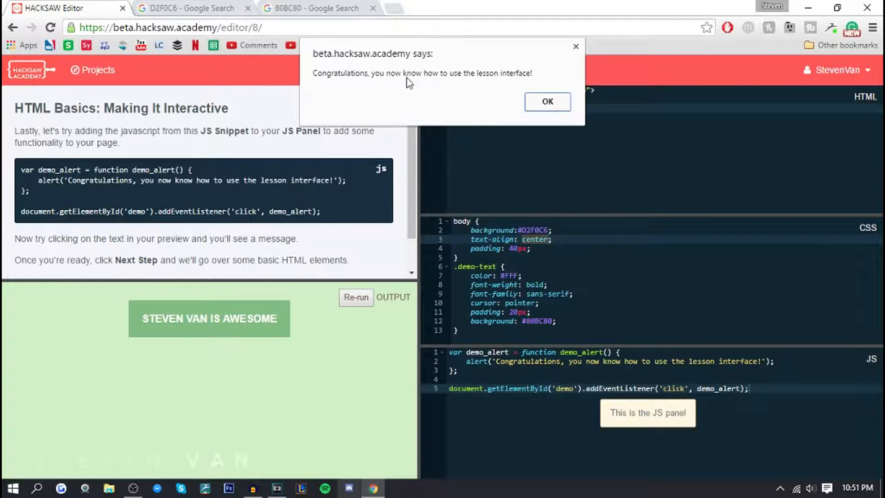
mouse_move(514, 125)
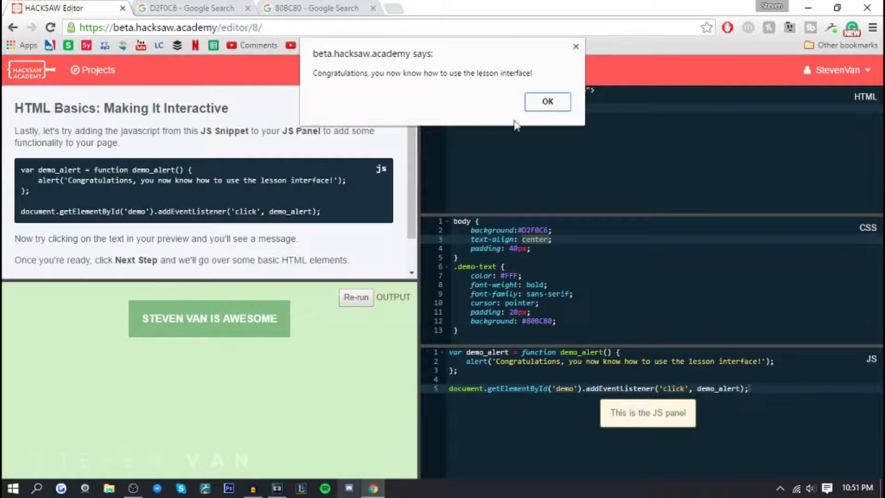
left_click(545, 101)
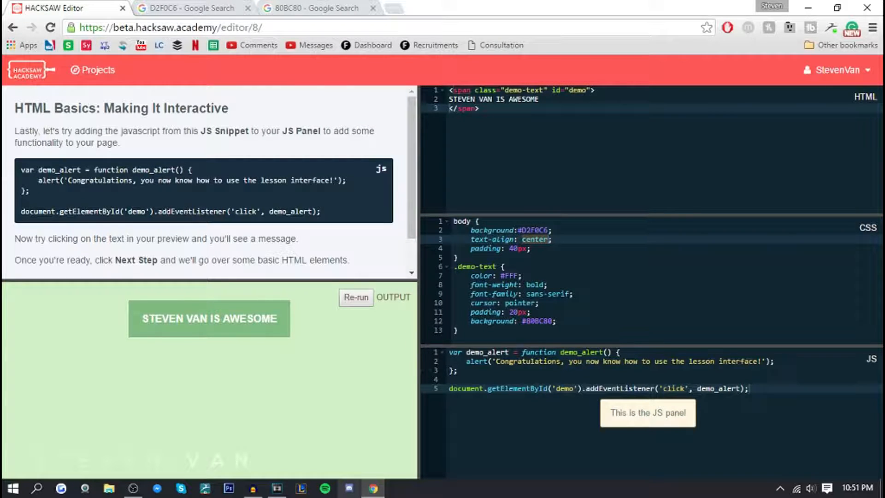
left_click(209, 317)
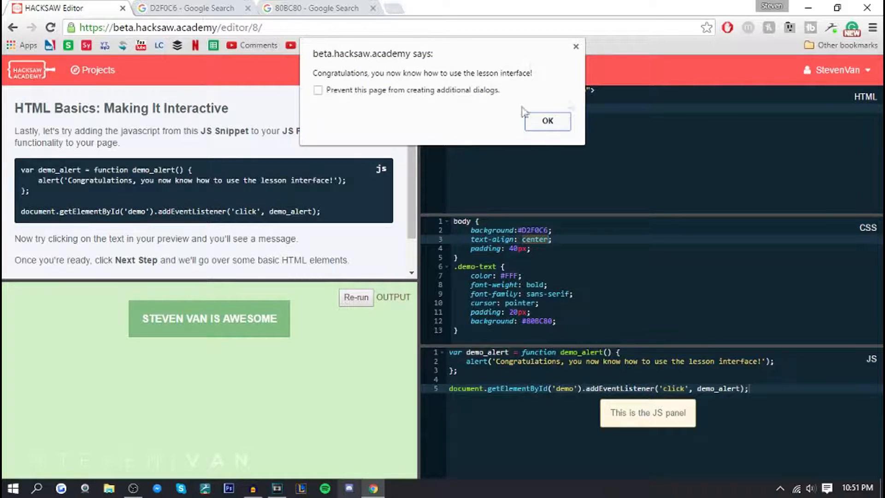
mouse_move(553, 54)
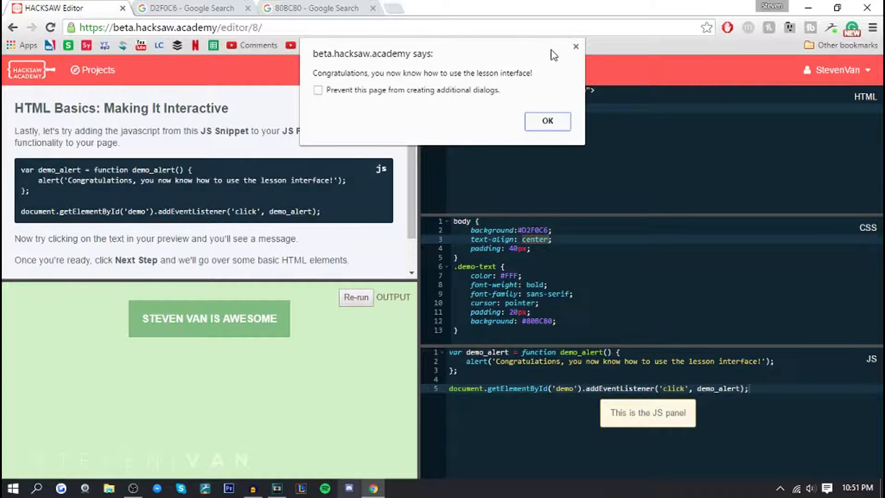
mouse_move(555, 54)
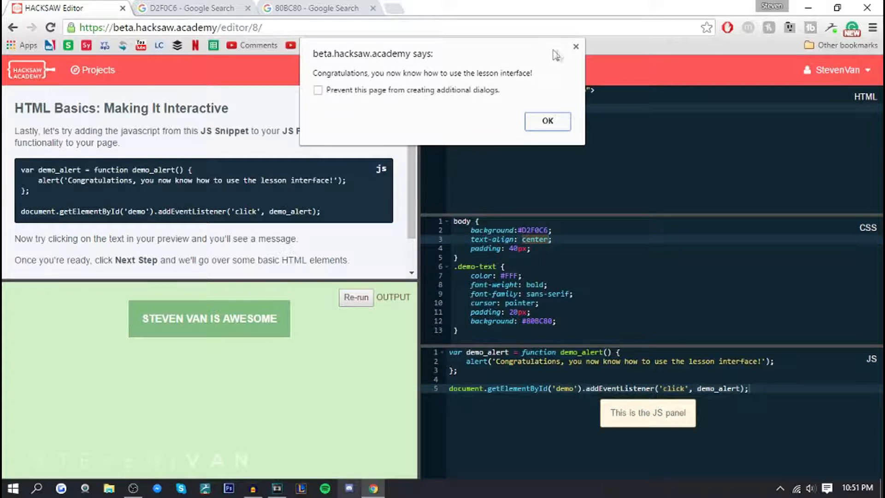
left_click(546, 122)
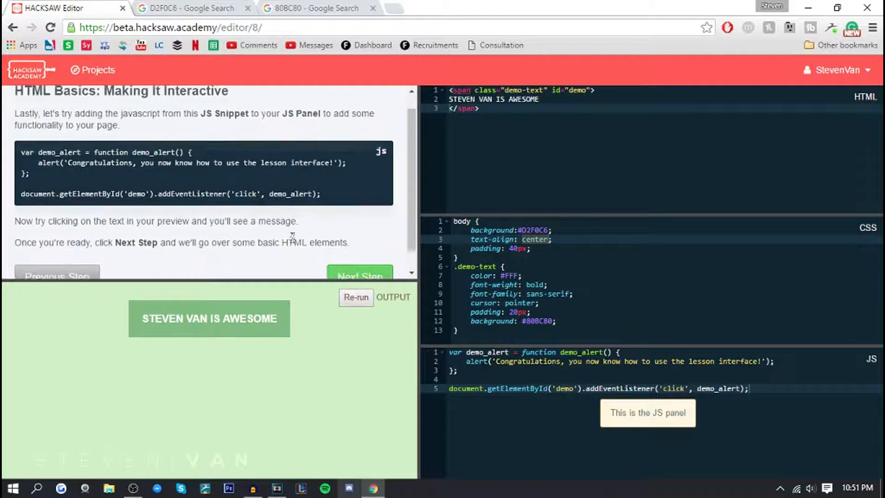
Advance to the Tags step and scroll to read about start and end tags.
left_click(359, 276)
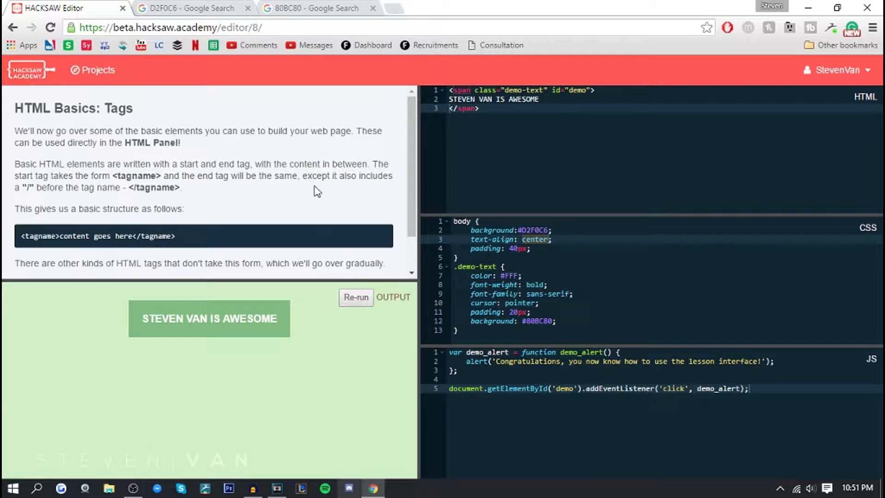
mouse_move(139, 136)
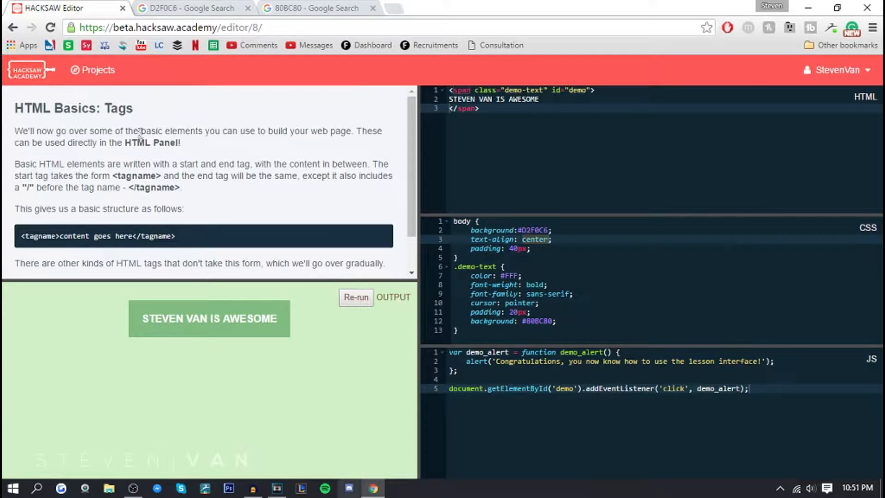
mouse_move(358, 130)
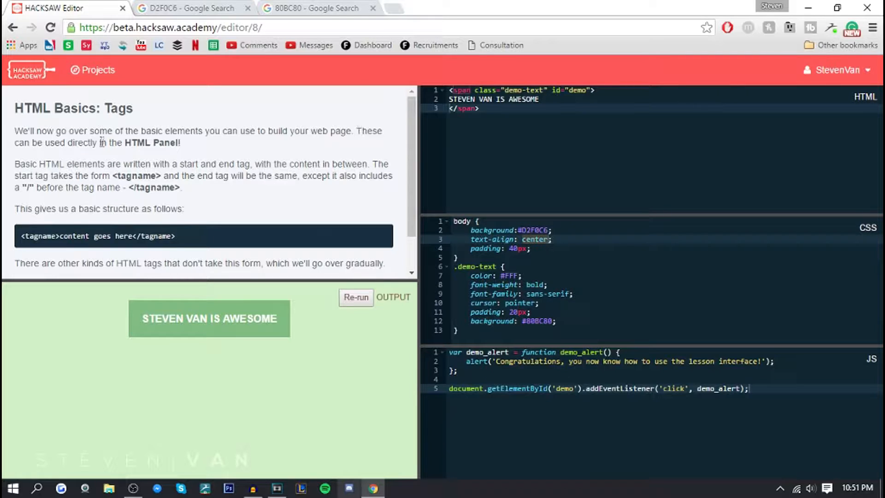
scroll("down", 3)
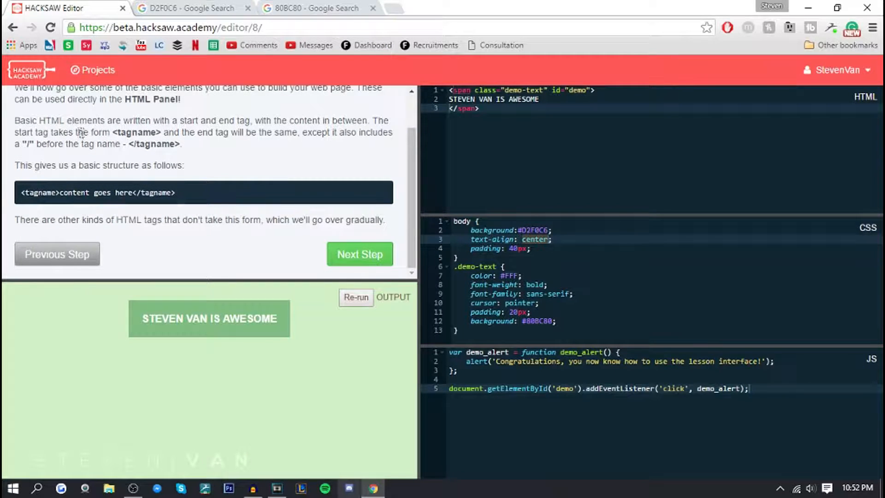
mouse_move(169, 121)
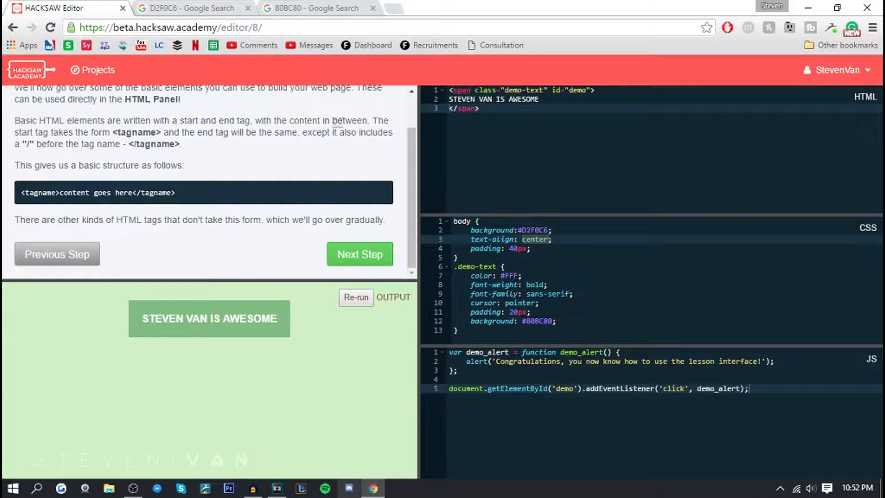
mouse_move(101, 128)
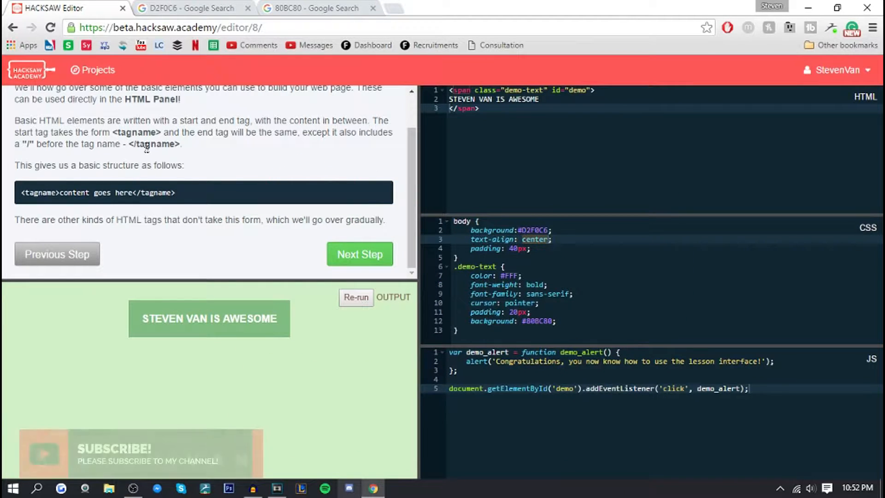
Advance to the heading step and paste the h1–h6 snippet into the HTML panel.
triple_click(99, 193)
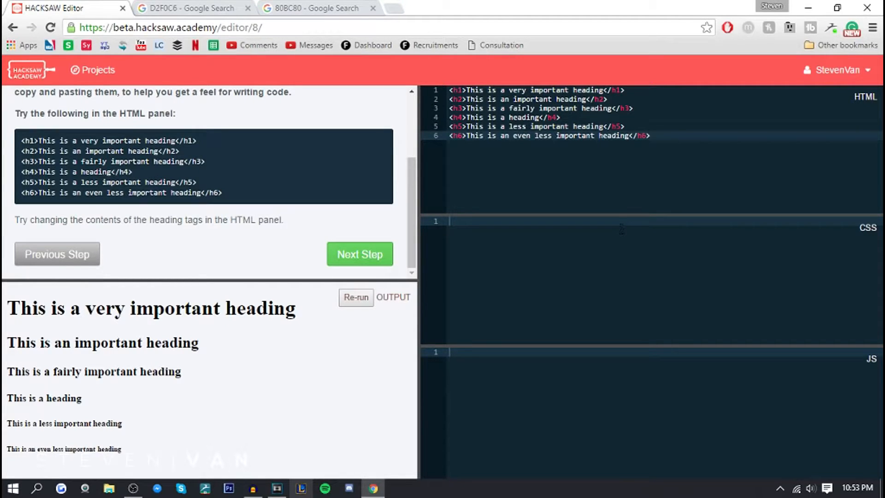
left_click(649, 135)
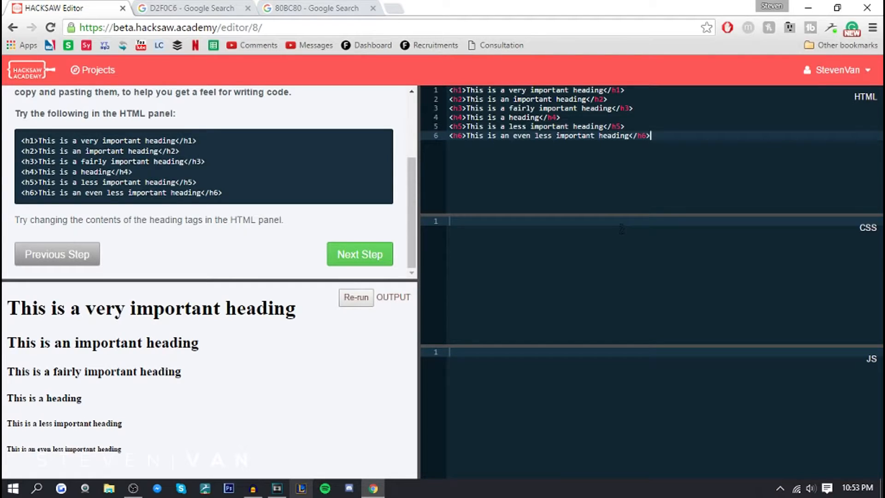